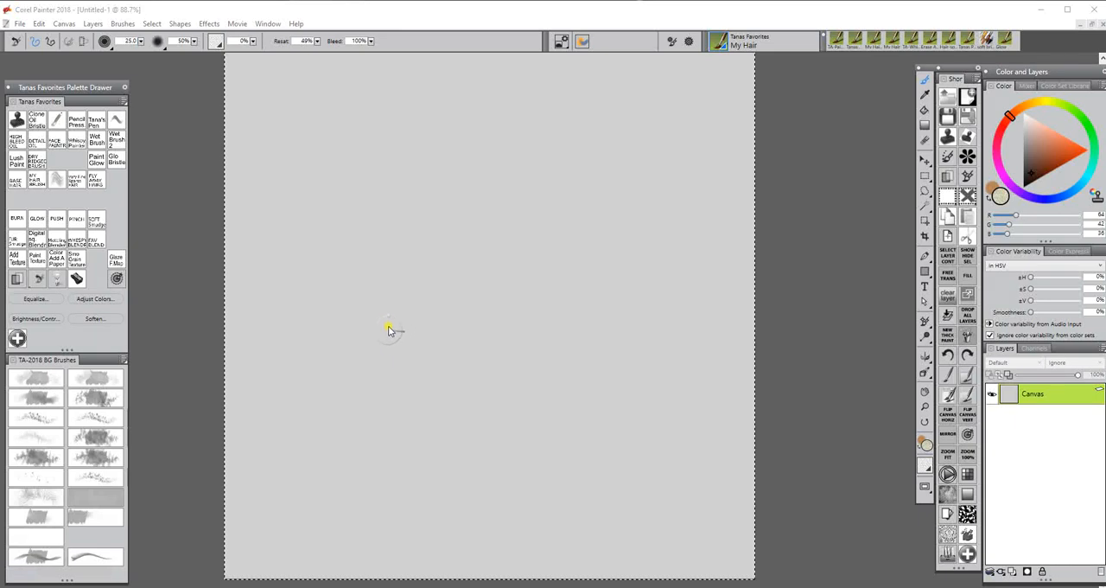
pyautogui.moveTo(377, 304)
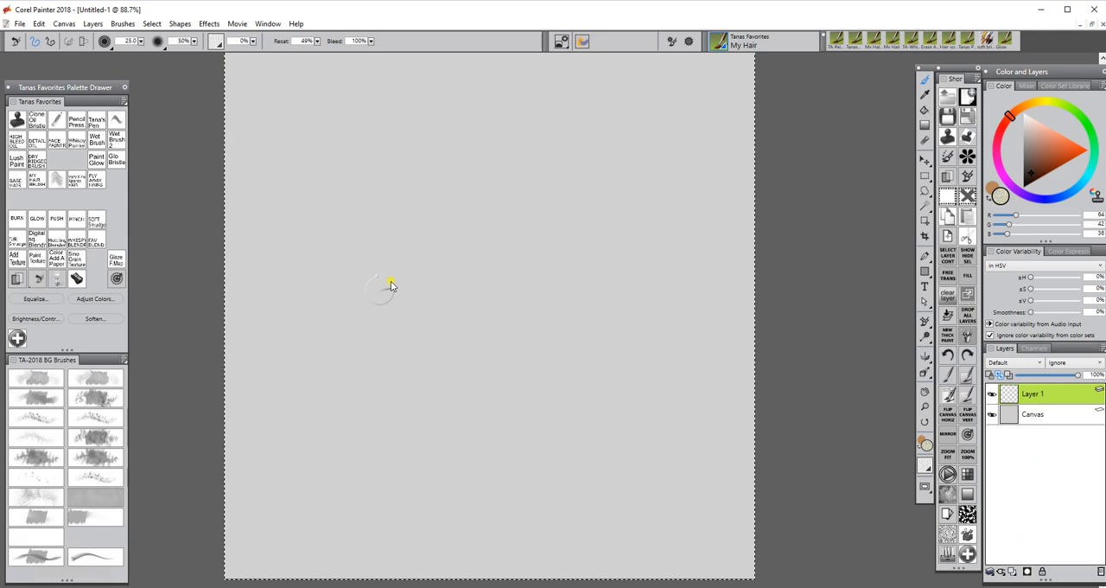
pyautogui.moveTo(392, 294)
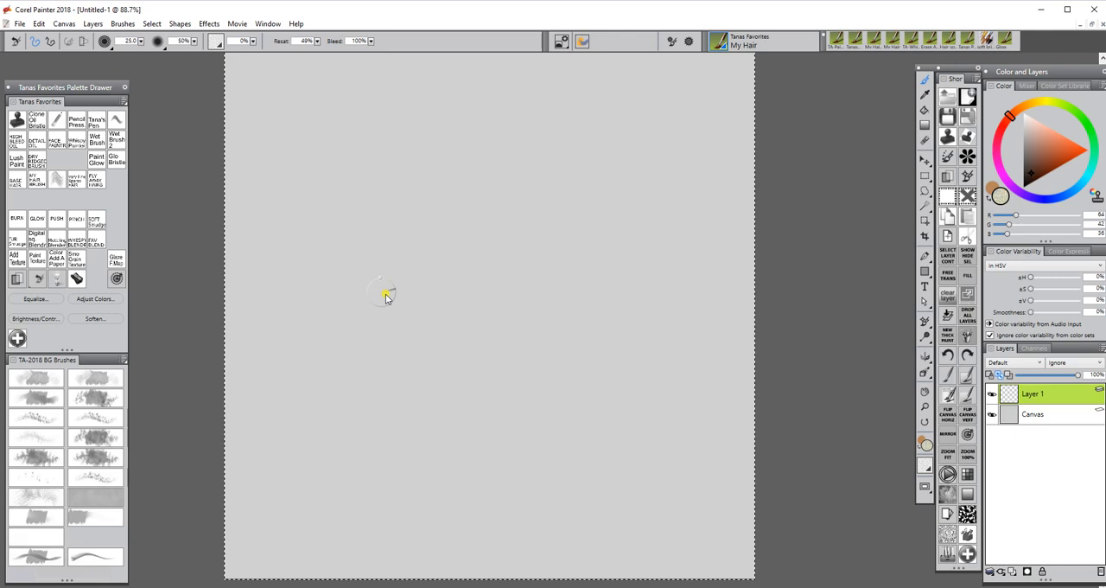
# Drag three dark brown My Hair strokes on Layer 1, extending toward the upper right
pyautogui.moveTo(384, 276); pyautogui.dragTo(376, 389)
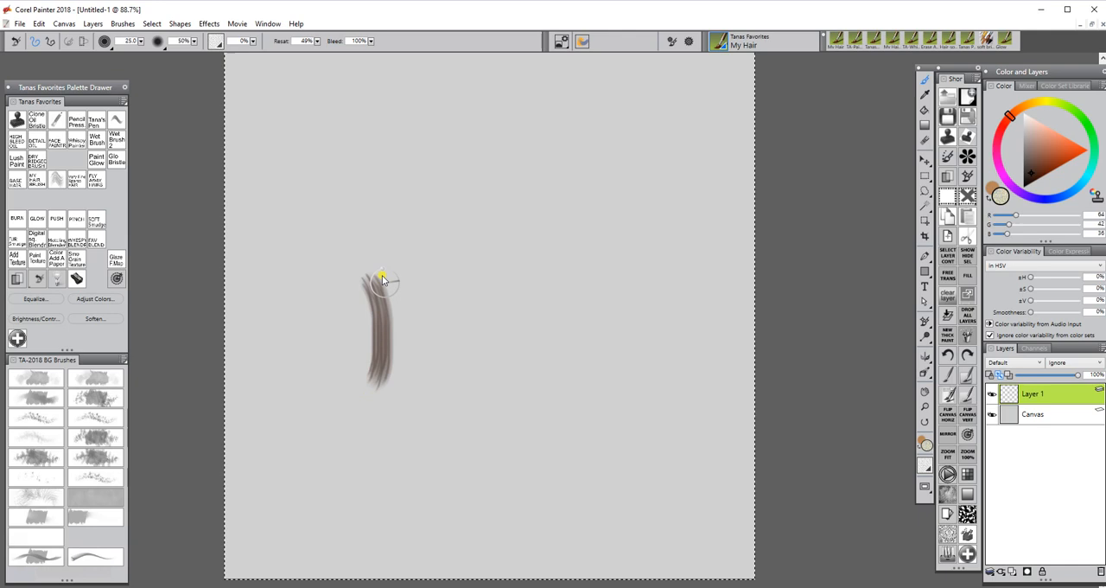
pyautogui.moveTo(385, 277); pyautogui.dragTo(445, 263)
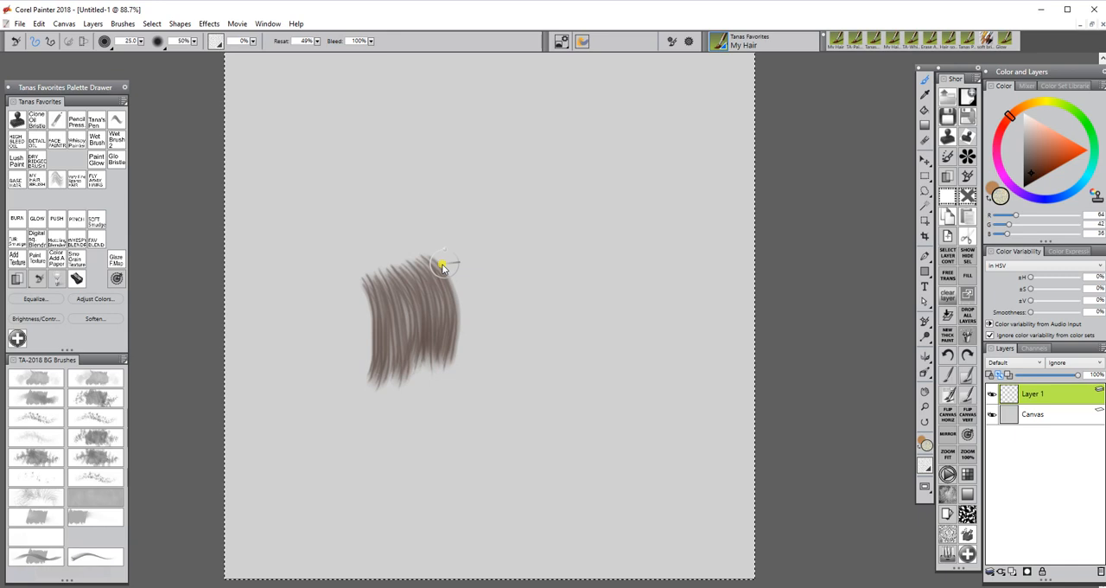
pyautogui.moveTo(441, 266); pyautogui.dragTo(509, 306)
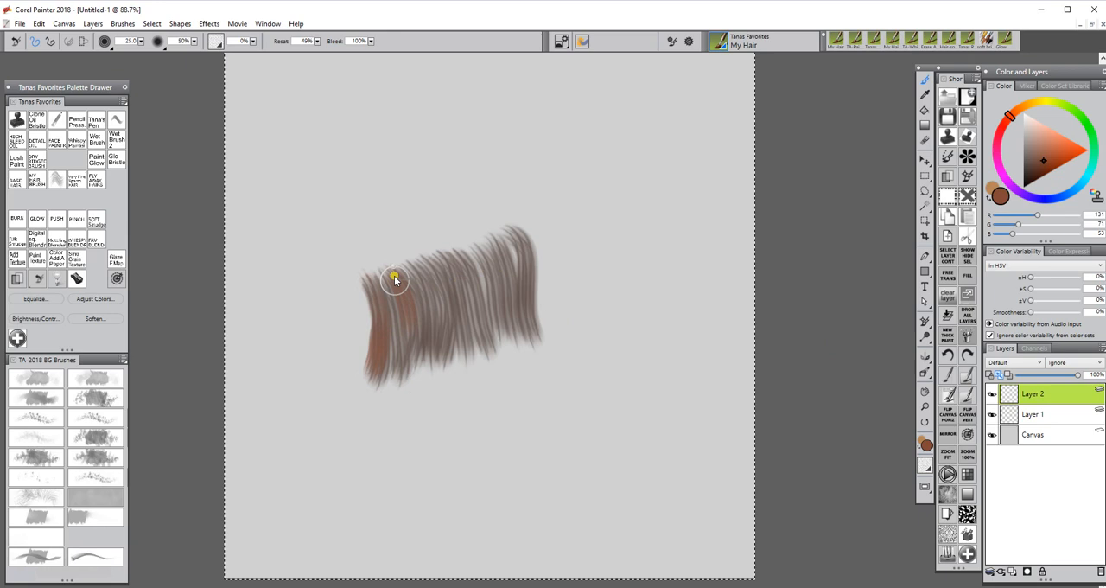
# Brush two reddish-brown strokes over the dark base and through the mane's middle
pyautogui.moveTo(394, 279); pyautogui.dragTo(474, 350)
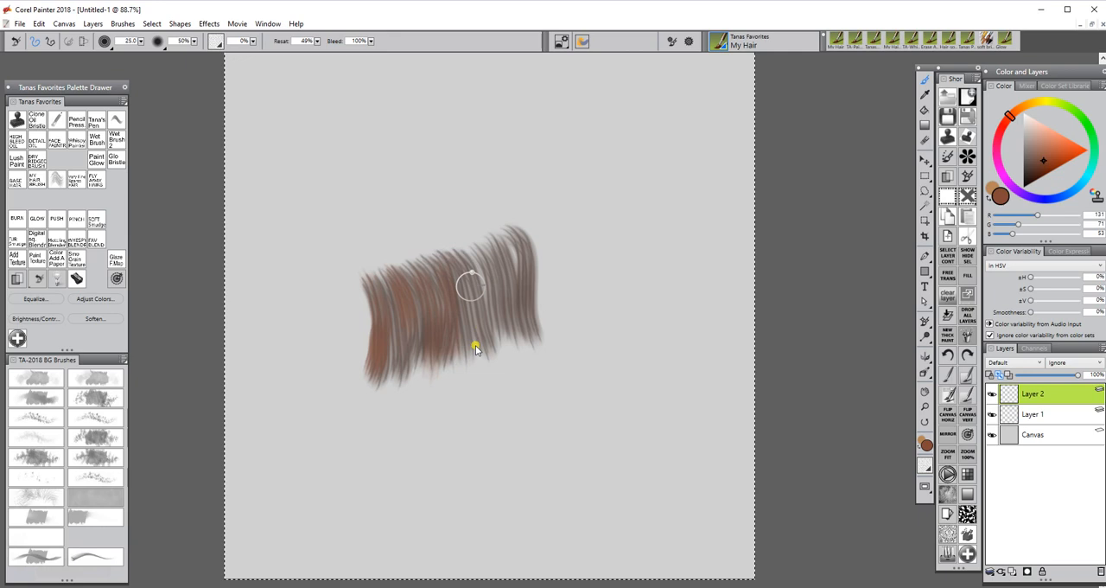
pyautogui.moveTo(476, 350); pyautogui.dragTo(514, 255)
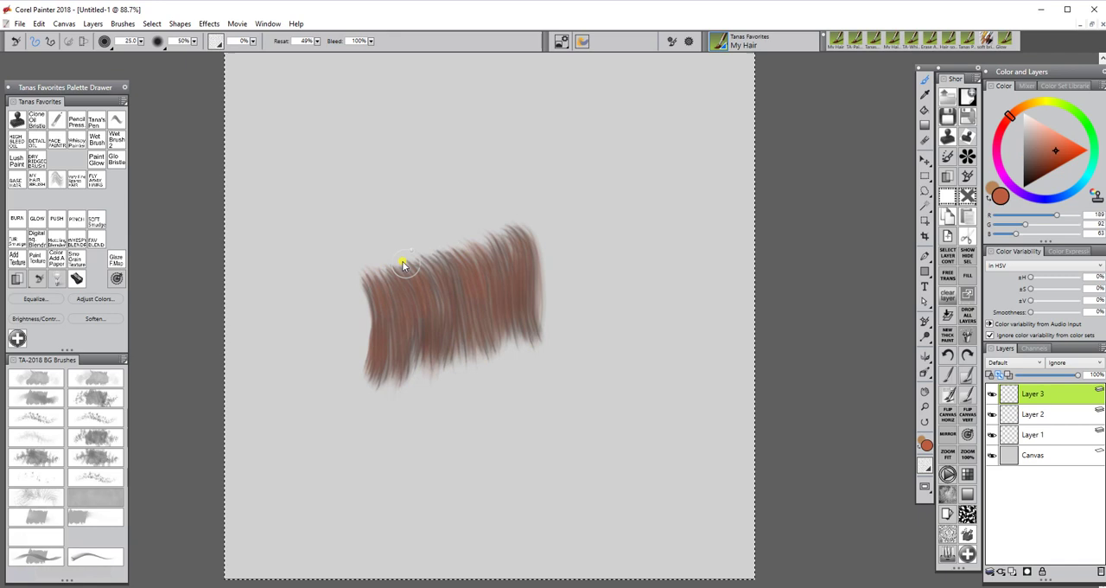
# Paint a lighter orange-brown stroke across the mane on Layer 3
pyautogui.moveTo(404, 264); pyautogui.dragTo(515, 302)
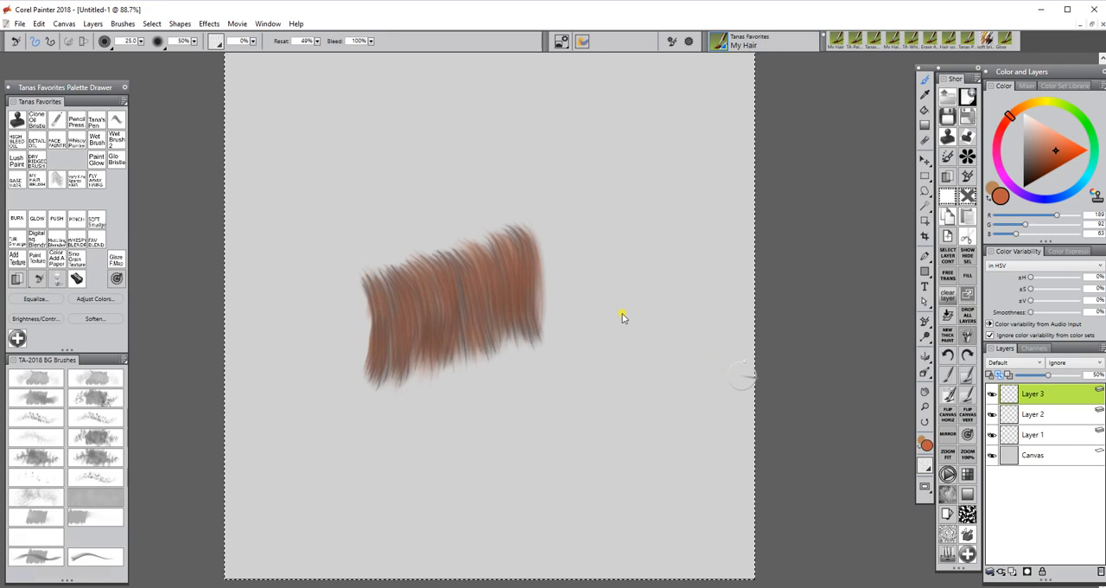
pyautogui.moveTo(361, 191)
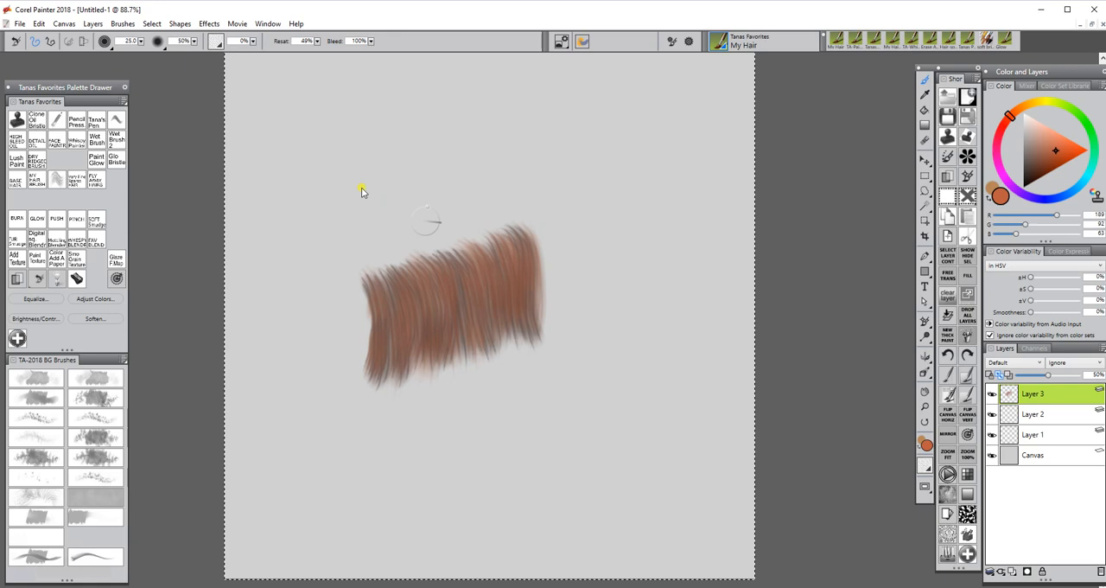
pyautogui.moveTo(302, 98)
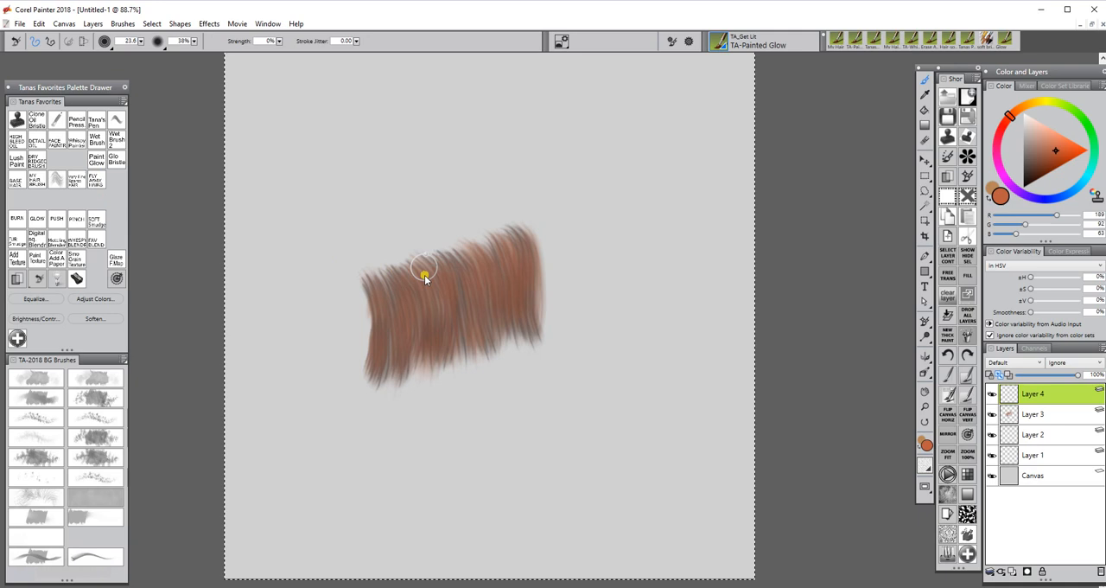
# Pick the pale cream colour for the TA-Painted Glow brush on Layer 4
pyautogui.click(1037, 127)
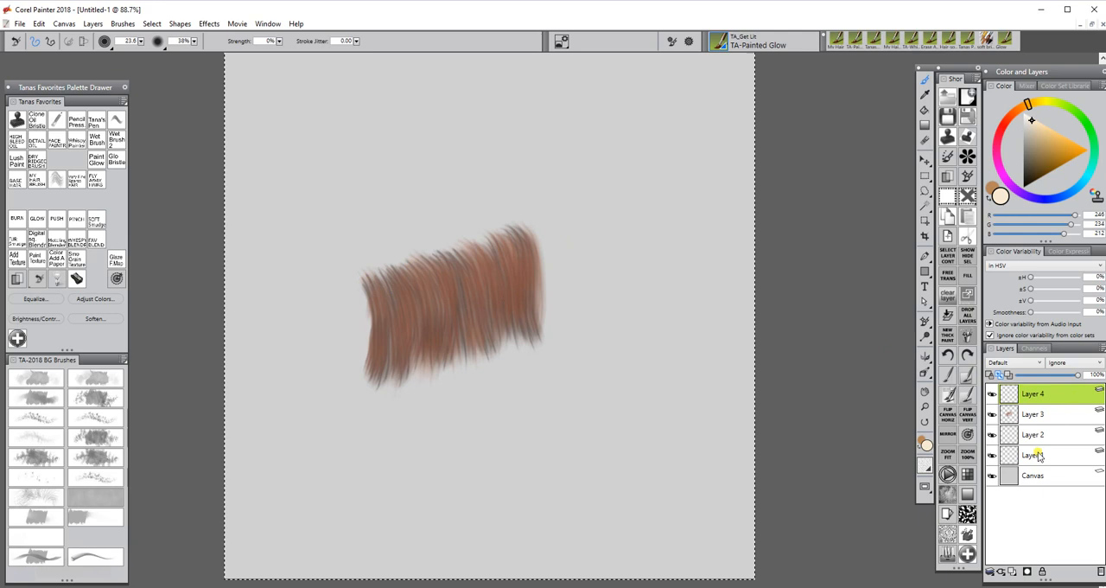
pyautogui.moveTo(363, 273)
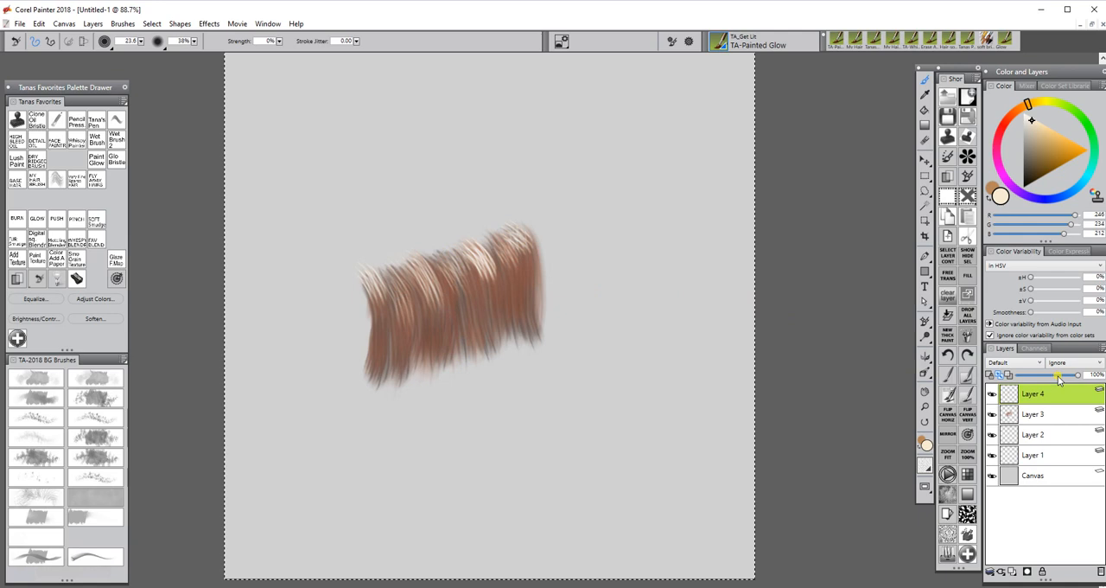
# Slide Layer 4's opacity down to 34%
pyautogui.moveTo(1078, 375); pyautogui.dragTo(1043, 375)
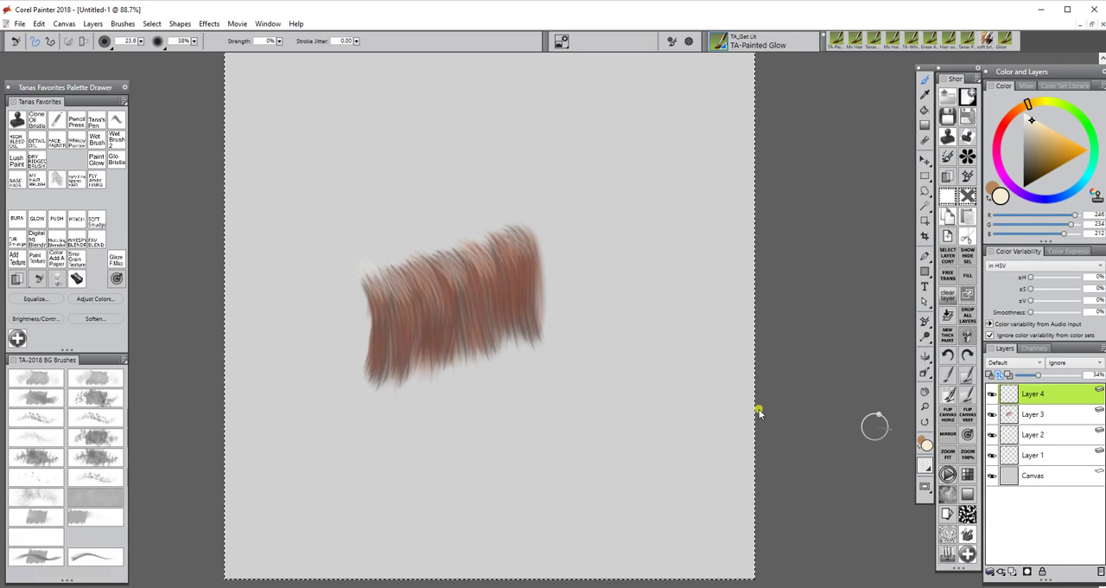
pyautogui.moveTo(241, 260)
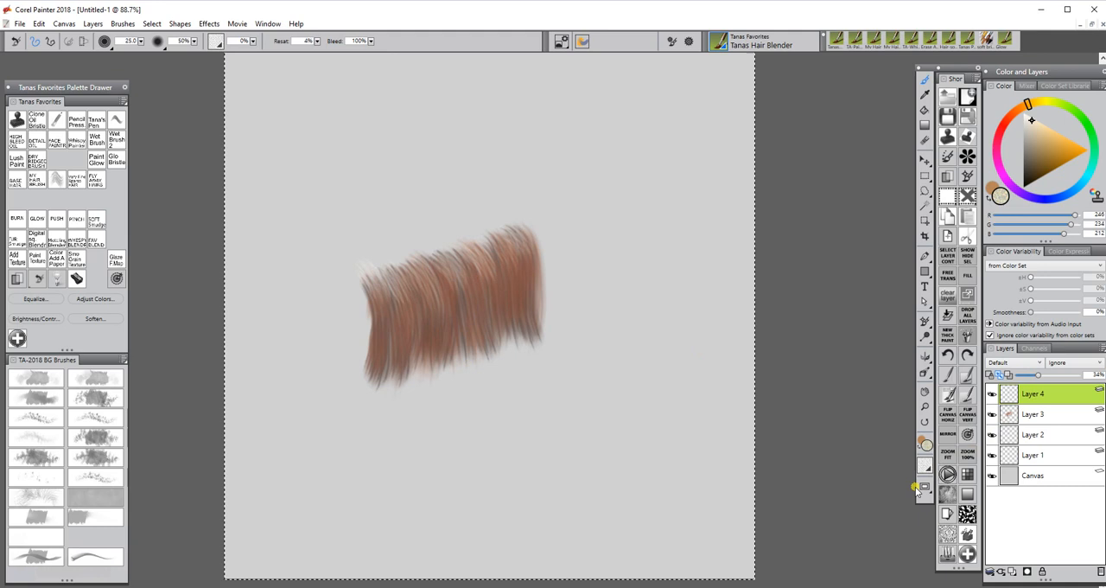
# Make Layer 3, then Layer 2, the active layer to check their opacity
pyautogui.click(1033, 413)
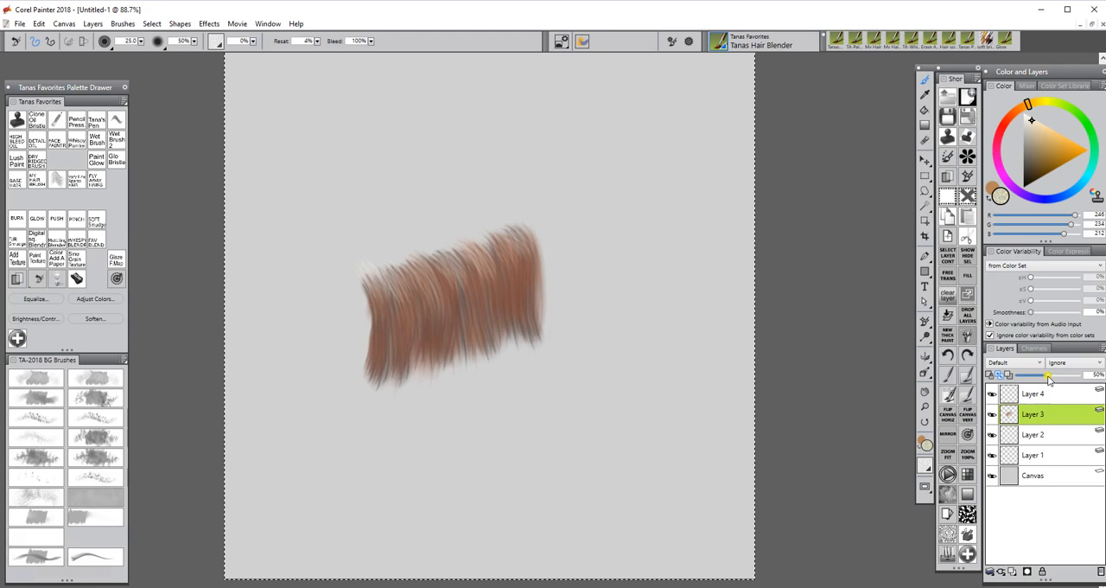
pyautogui.click(1032, 434)
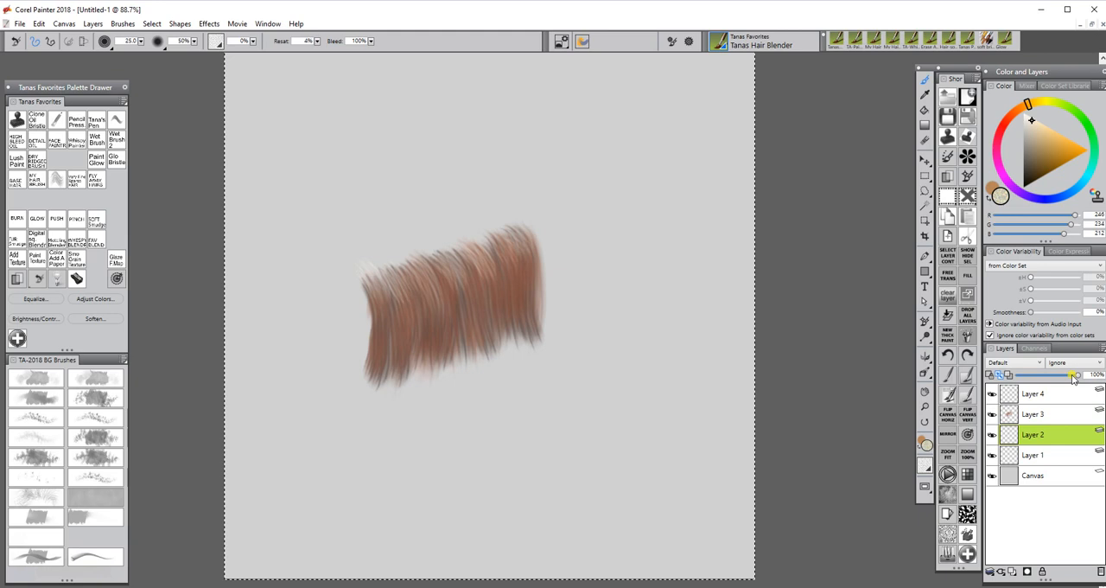